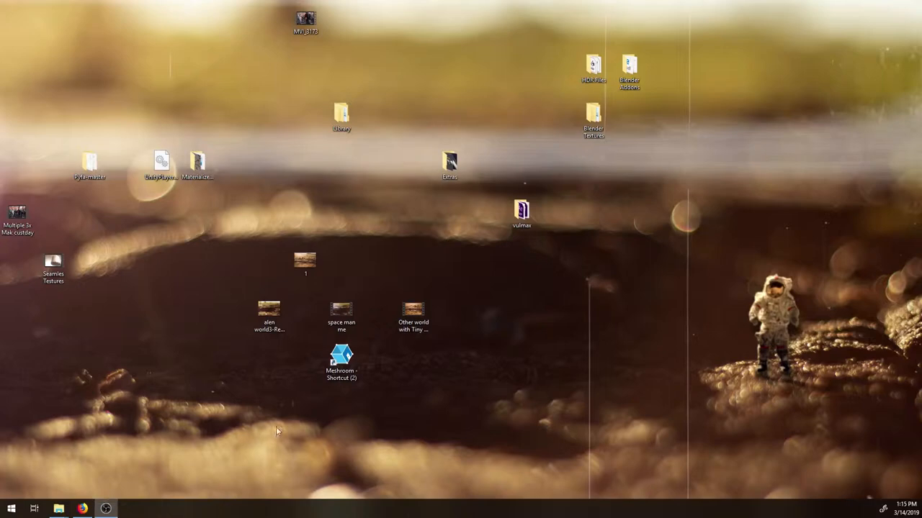
# Step: Launch Meshroom from its desktop shortcut
pyautogui.click(342, 359)
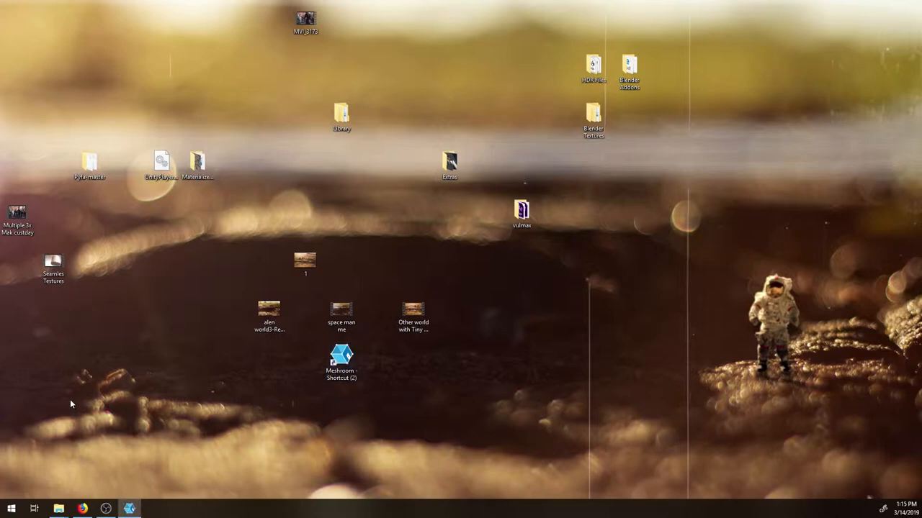
pyautogui.moveTo(106, 510)
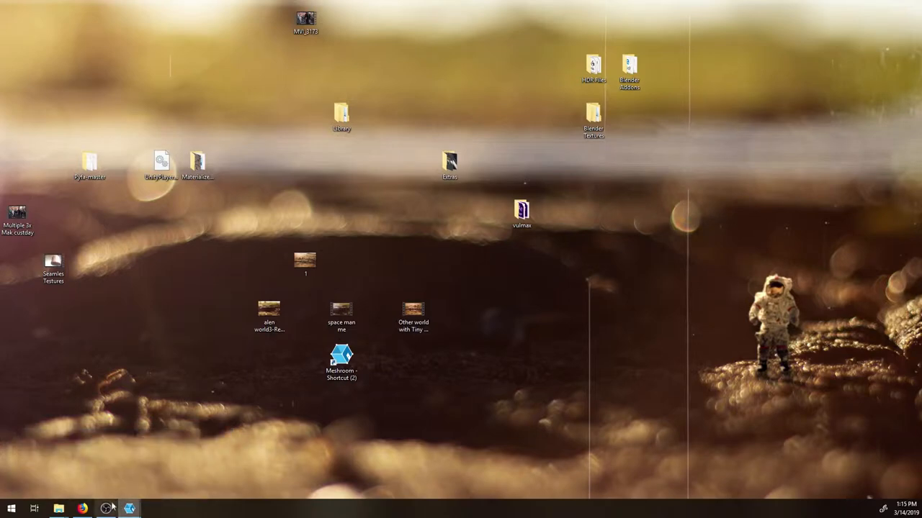
pyautogui.moveTo(130, 510)
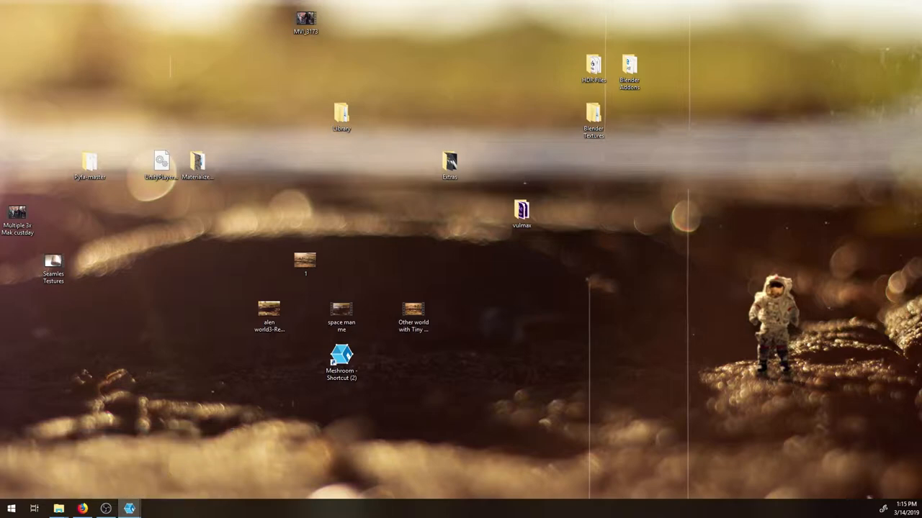
# Step: Bring up the untitled project and reframe the empty 3D Viewer with Fit All
pyautogui.doubleClick(341, 356)
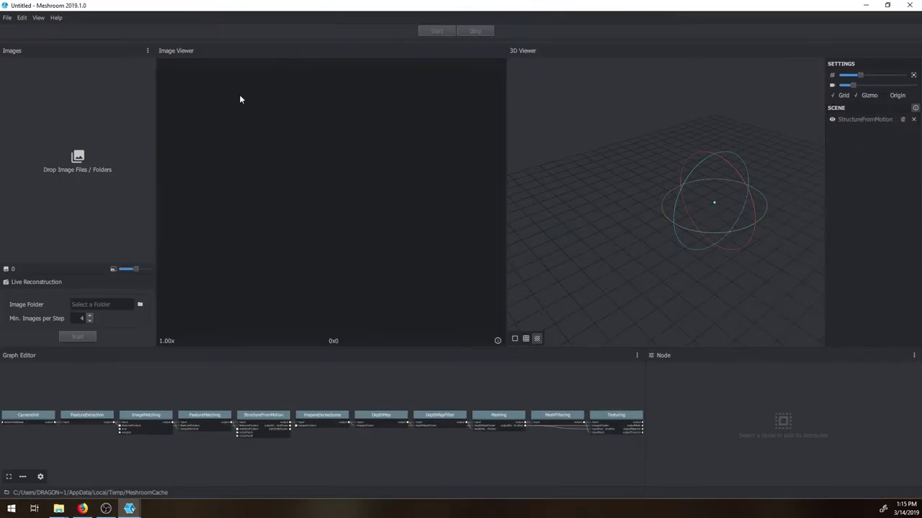
pyautogui.moveTo(746, 265)
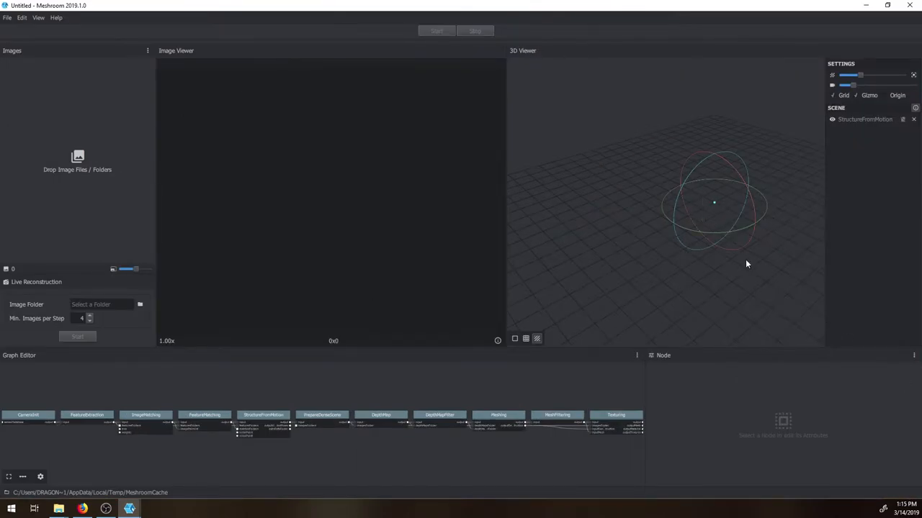
pyautogui.moveTo(239, 129)
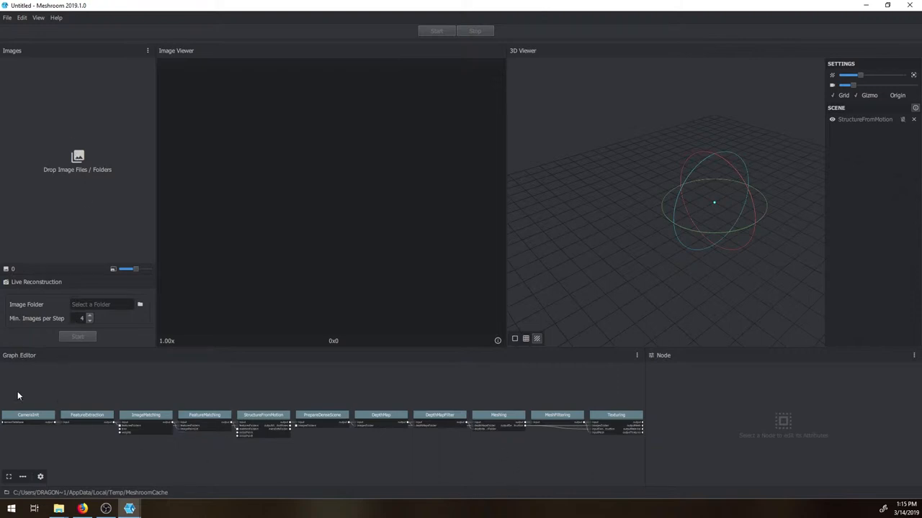
pyautogui.moveTo(657, 432)
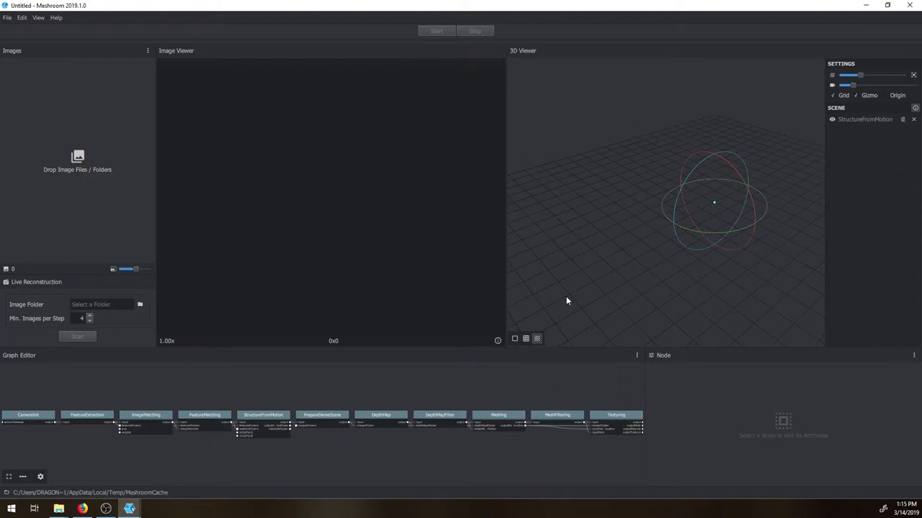
pyautogui.moveTo(712, 199)
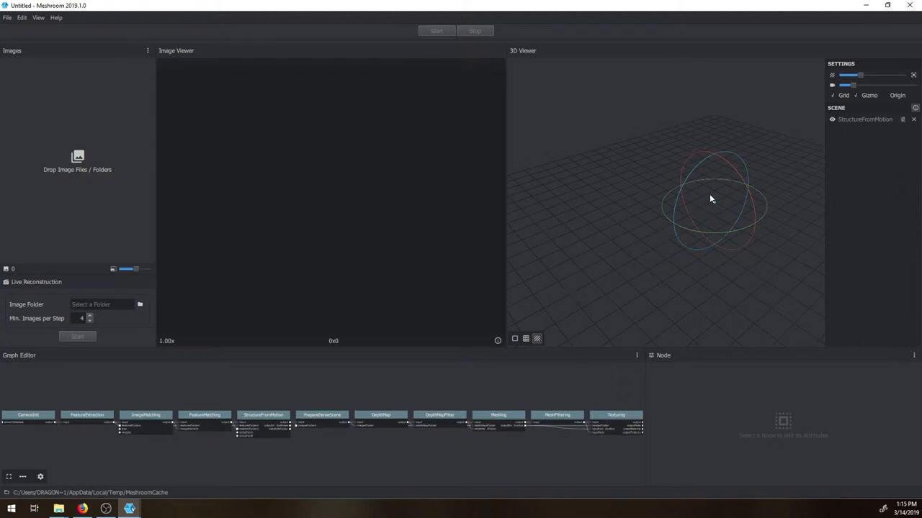
pyautogui.moveTo(723, 207)
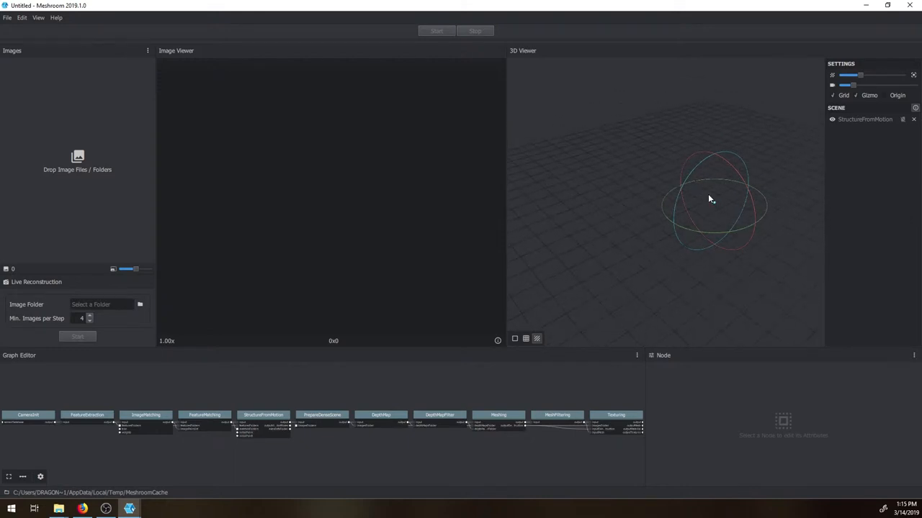
pyautogui.moveTo(709, 199); pyautogui.dragTo(748, 202)
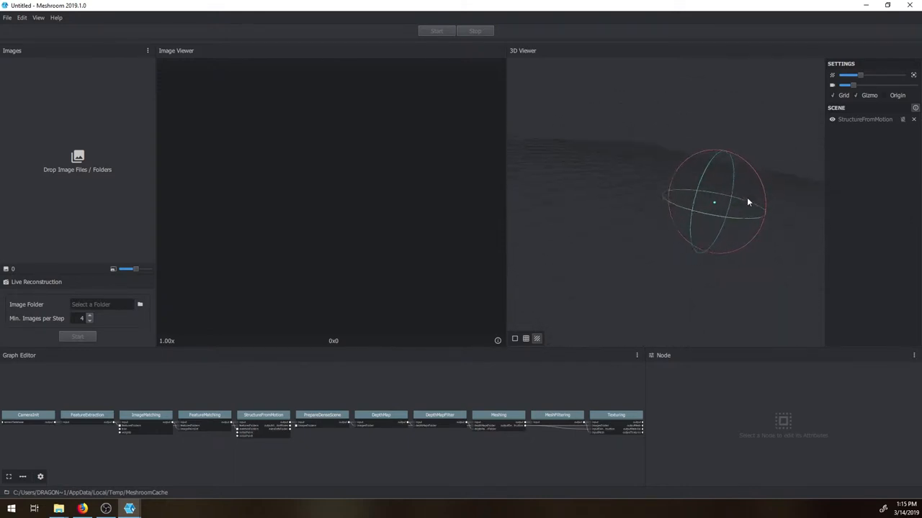
pyautogui.moveTo(748, 202); pyautogui.dragTo(717, 232)
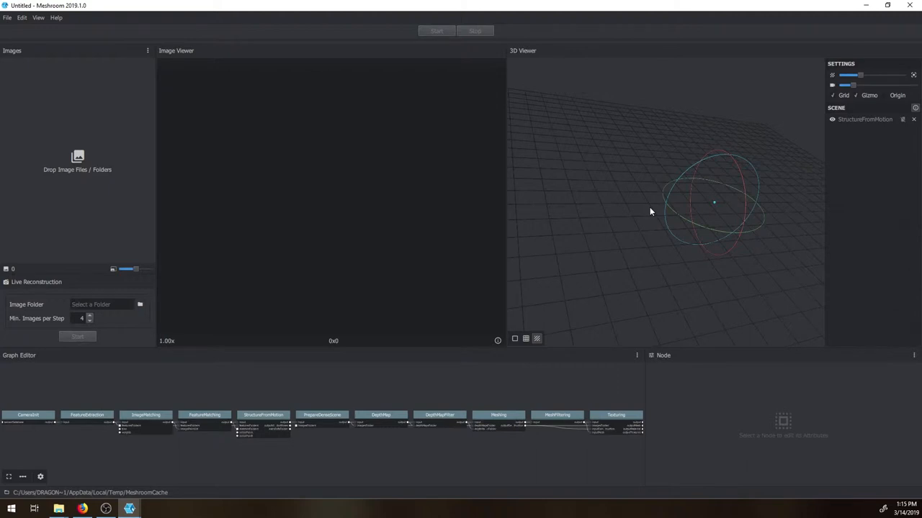
pyautogui.moveTo(651, 210); pyautogui.dragTo(674, 176)
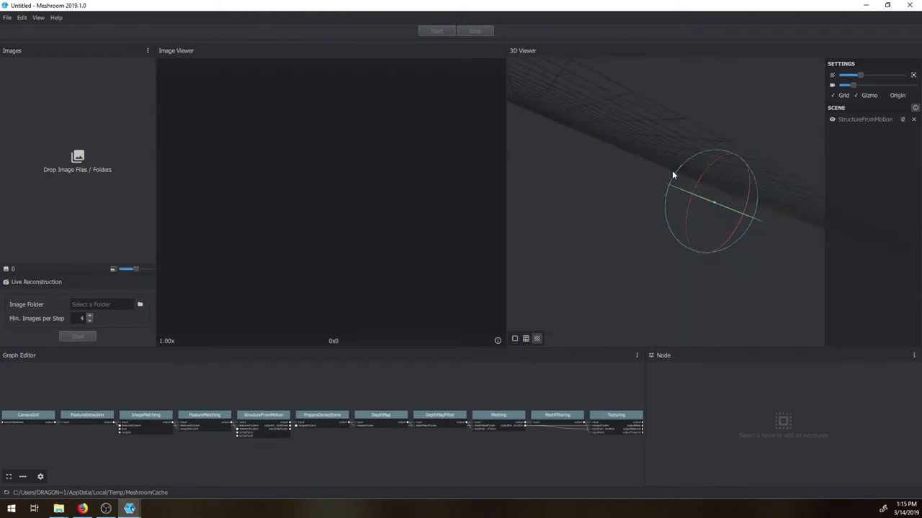
pyautogui.rightClick(674, 211)
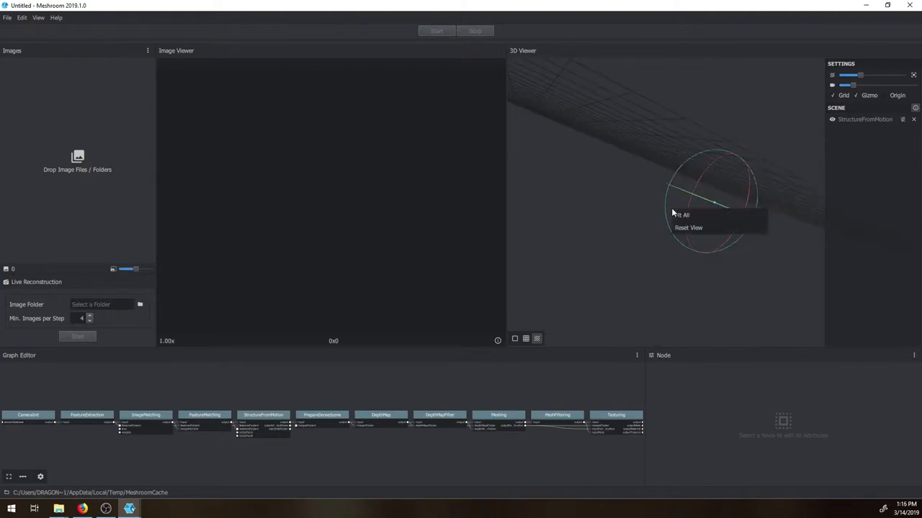
pyautogui.click(688, 228)
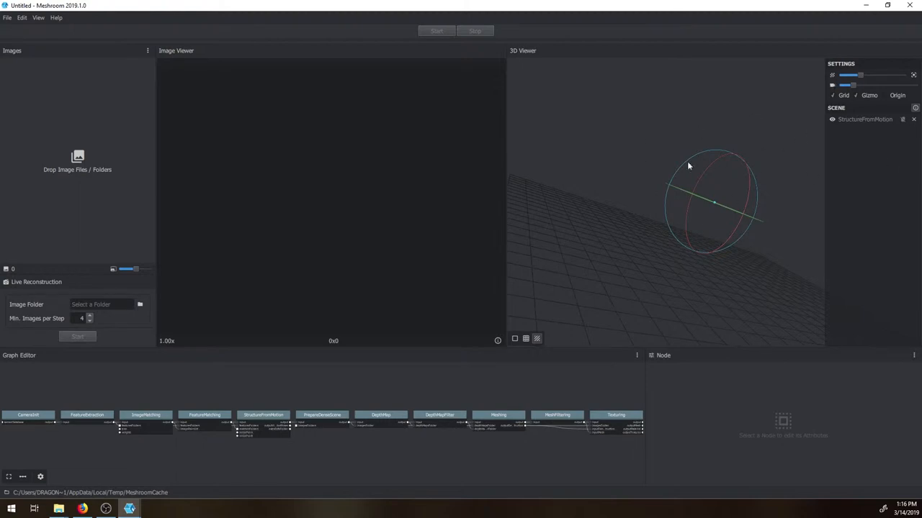
pyautogui.moveTo(52, 177)
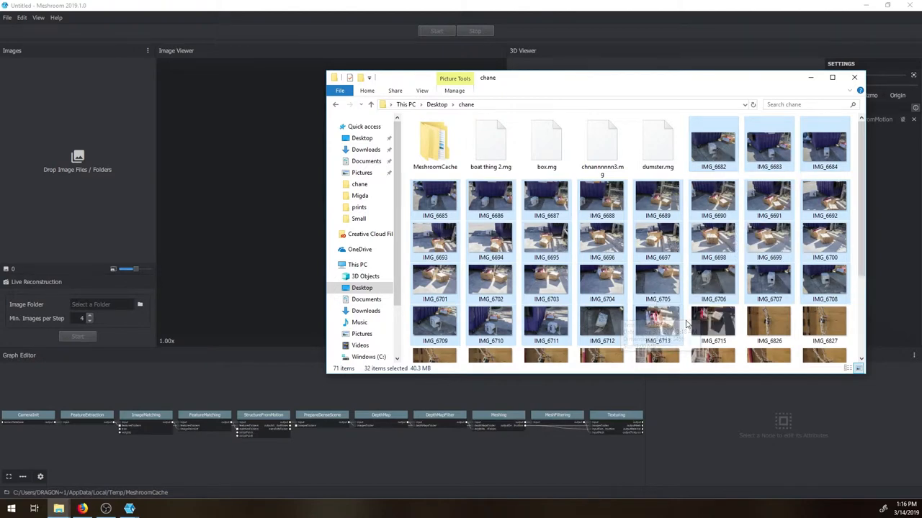
pyautogui.moveTo(718, 147)
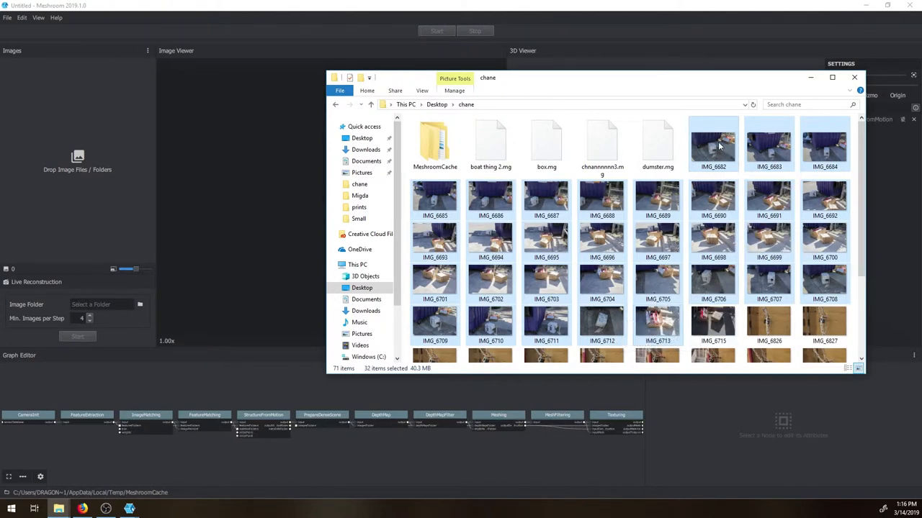
pyautogui.moveTo(87, 156)
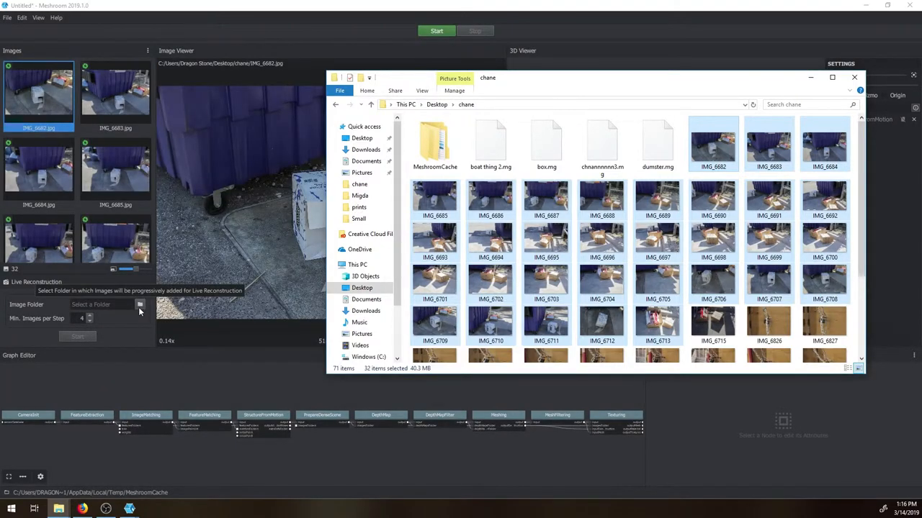
# Step: Close the chane photo folder window after importing the 32 dumpster photos
pyautogui.click(853, 78)
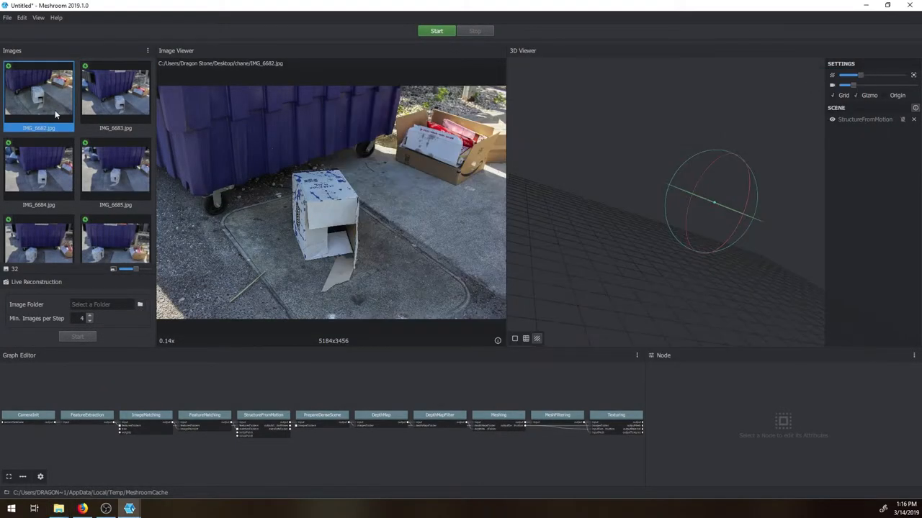
# Step: Save the project over the existing dumster.mg in the chane folder
pyautogui.click(6, 17)
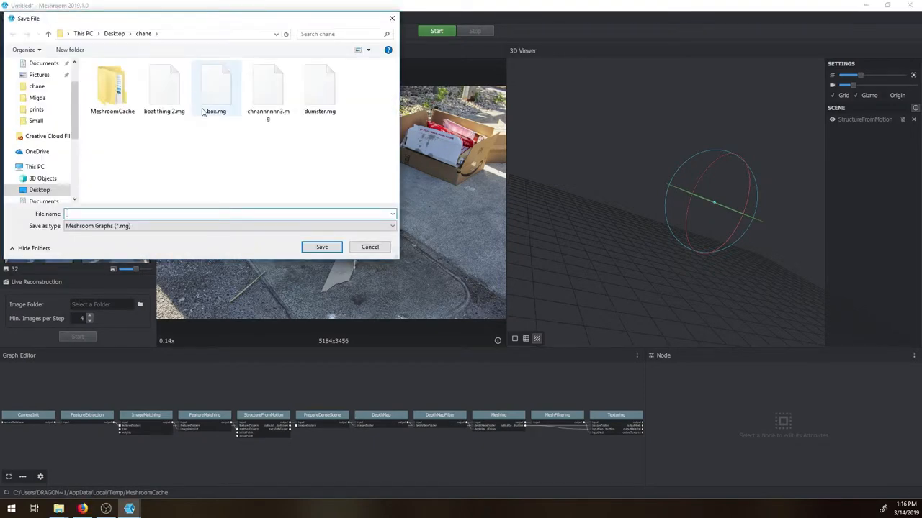
pyautogui.click(322, 248)
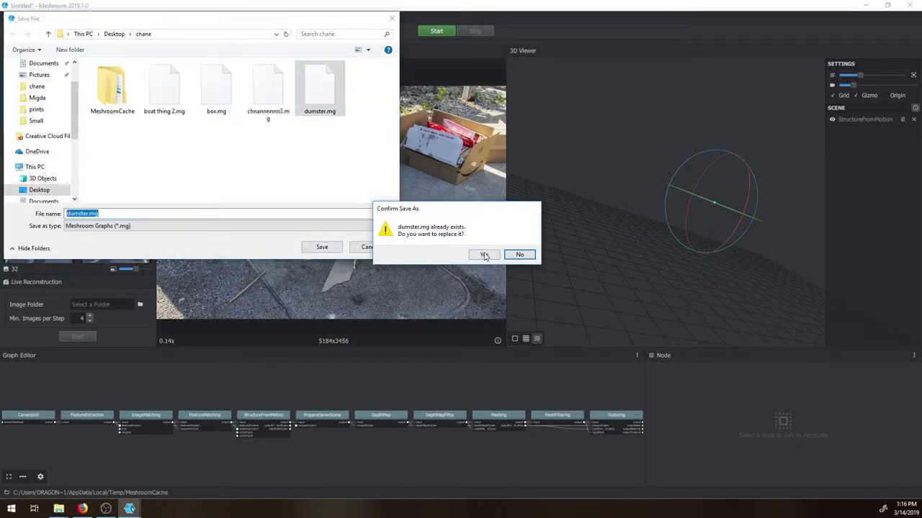
pyautogui.click(484, 253)
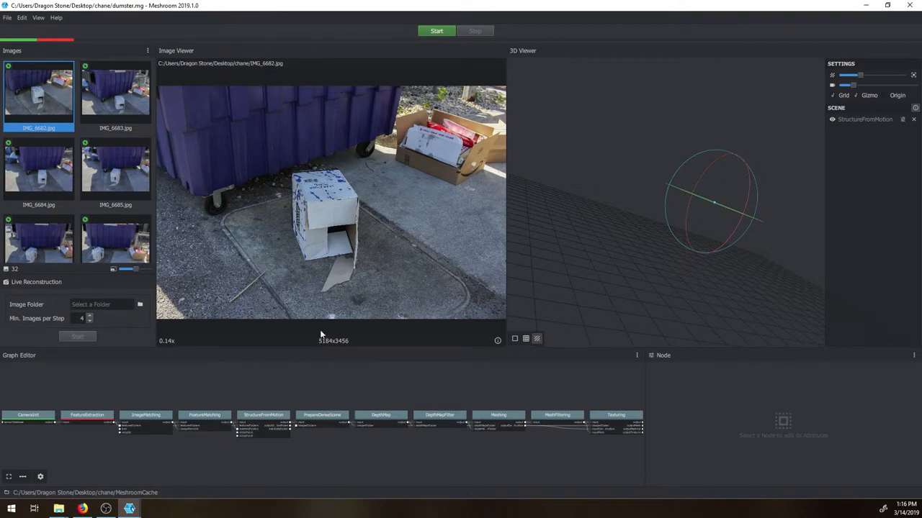
pyautogui.moveTo(225, 420)
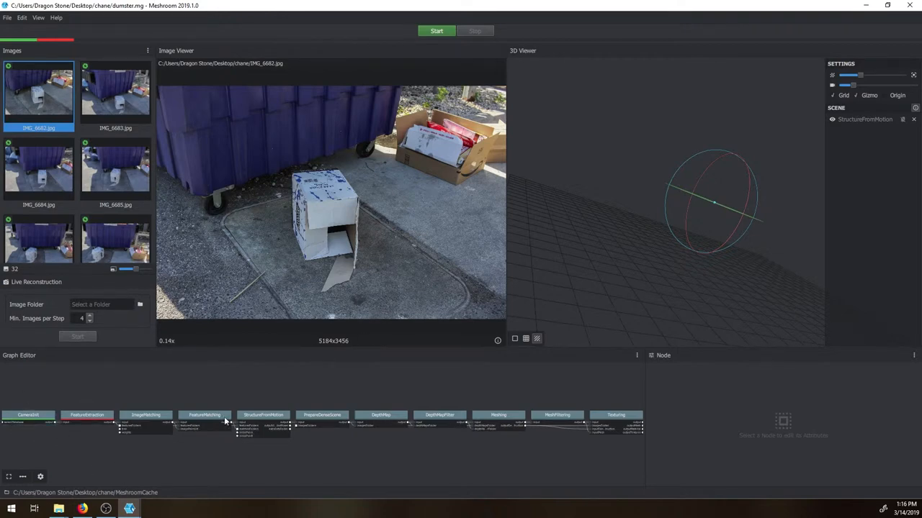
pyautogui.click(28, 417)
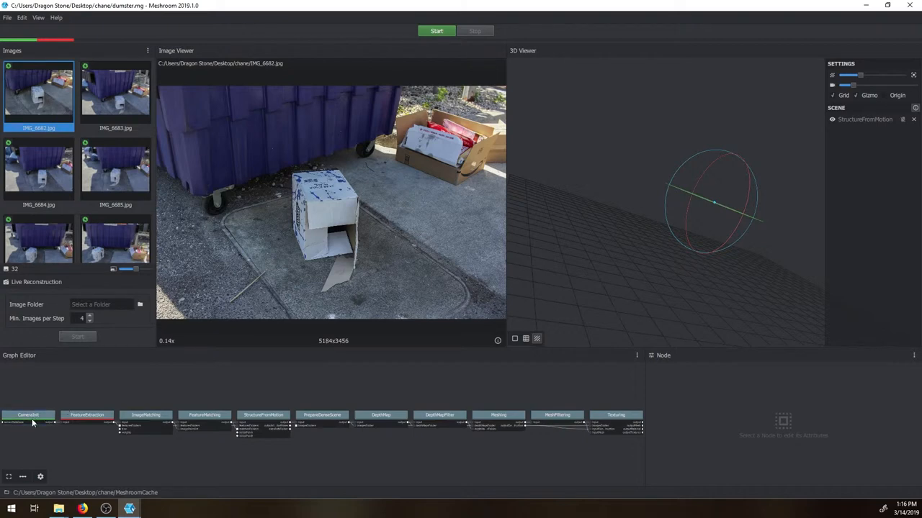
pyautogui.moveTo(84, 425)
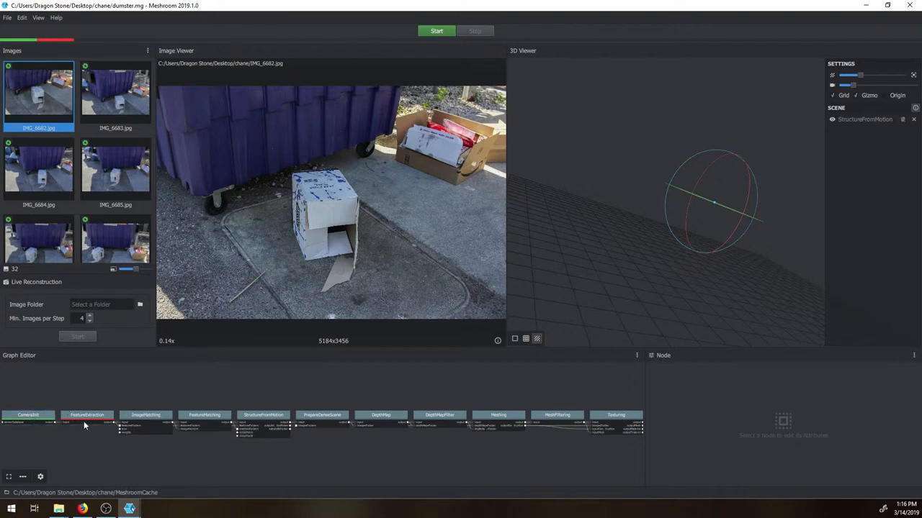
pyautogui.moveTo(210, 61)
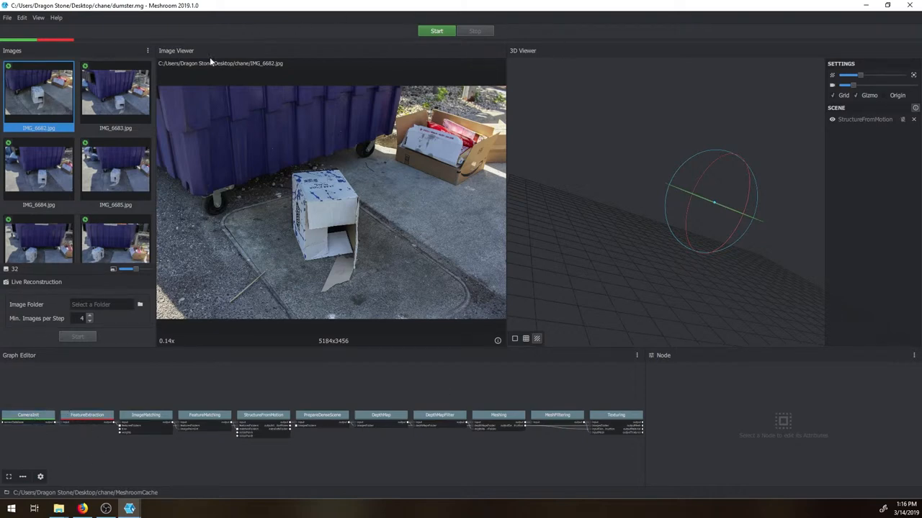
pyautogui.moveTo(149, 35)
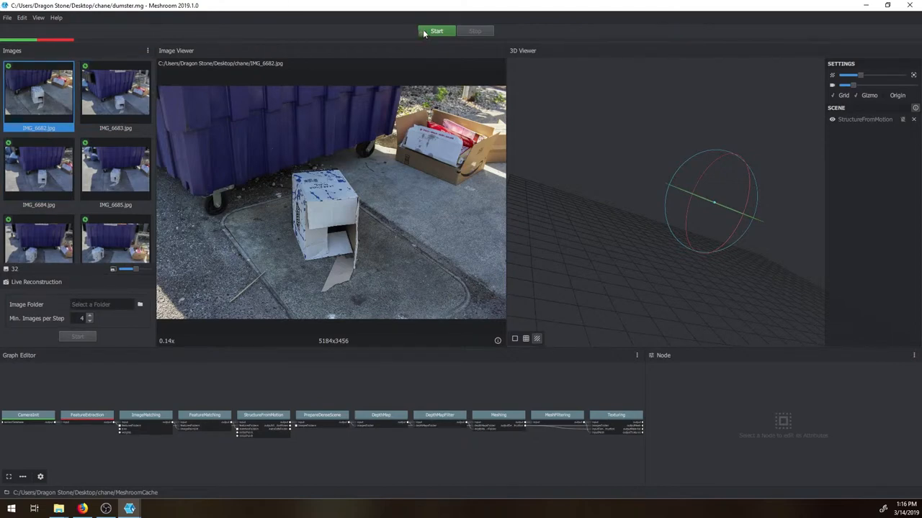
# Step: Compute the reconstruction and view the sparse point cloud with cameras up close, tilted
pyautogui.click(436, 32)
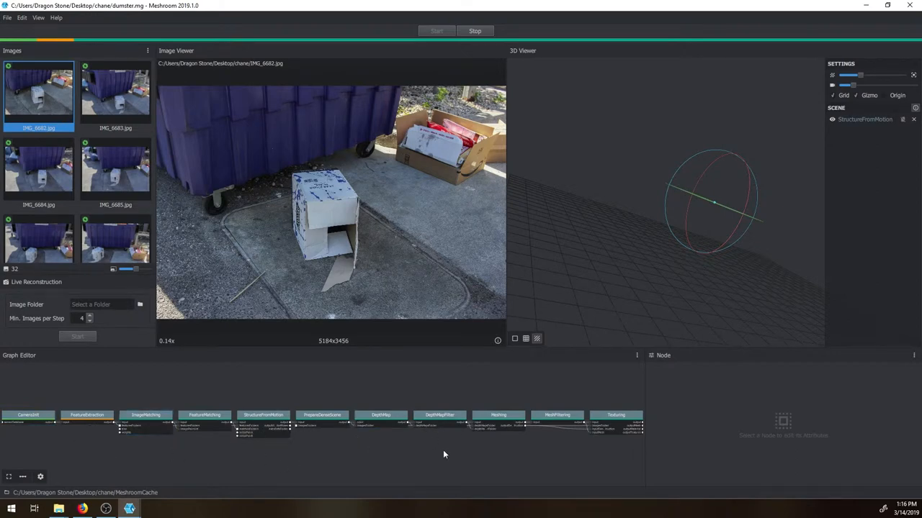
pyautogui.moveTo(164, 321)
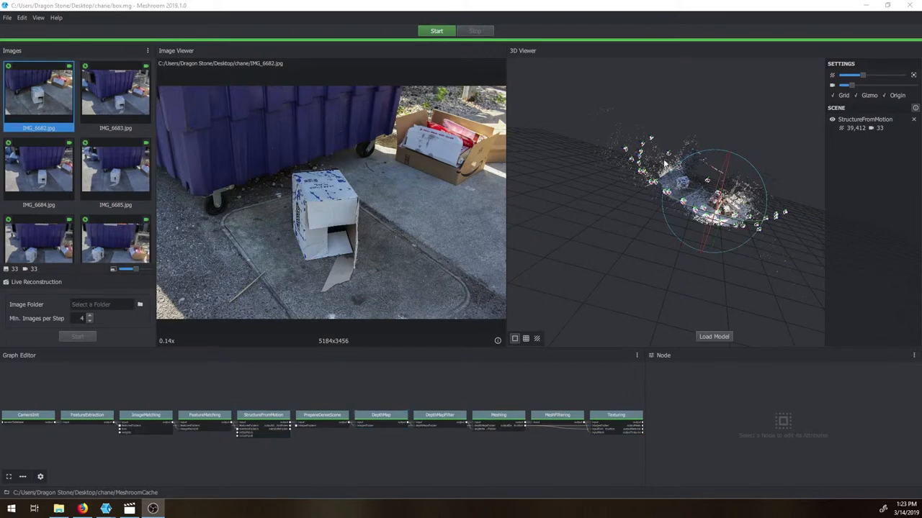
pyautogui.moveTo(728, 342)
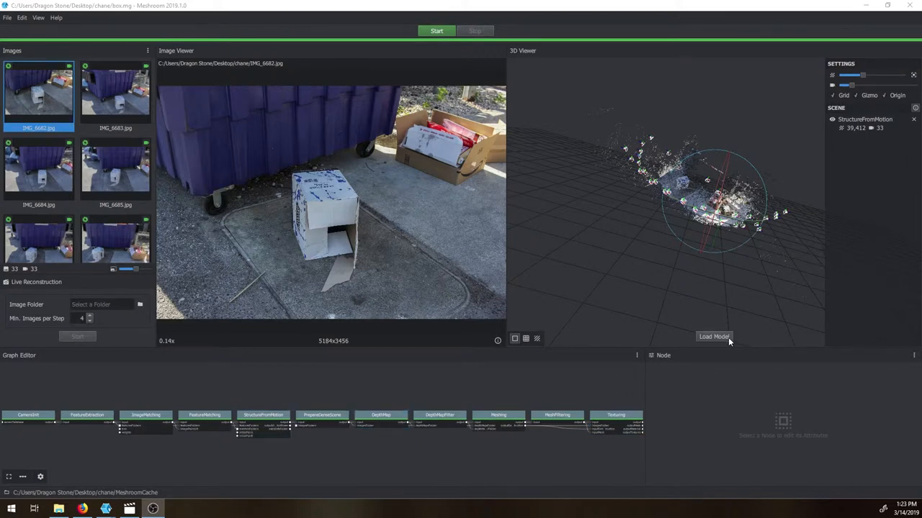
pyautogui.moveTo(720, 202); pyautogui.dragTo(663, 155)
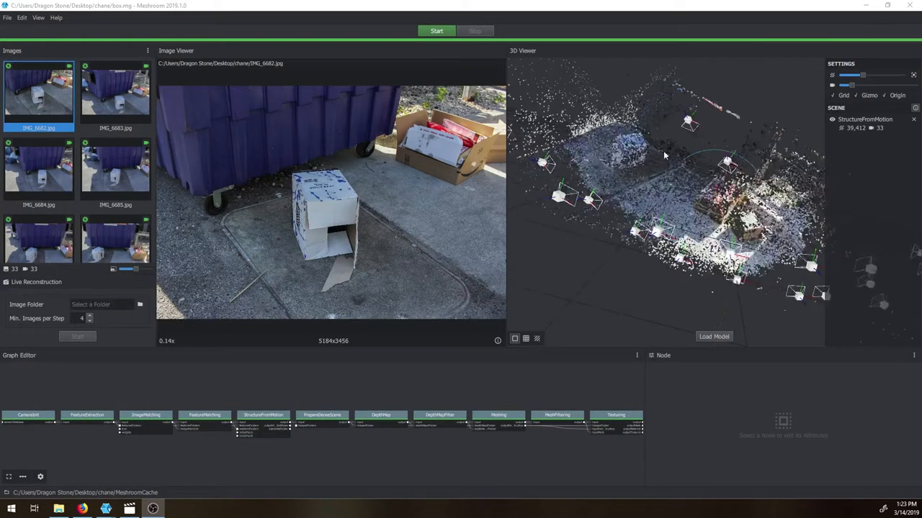
pyautogui.moveTo(662, 159); pyautogui.dragTo(641, 213)
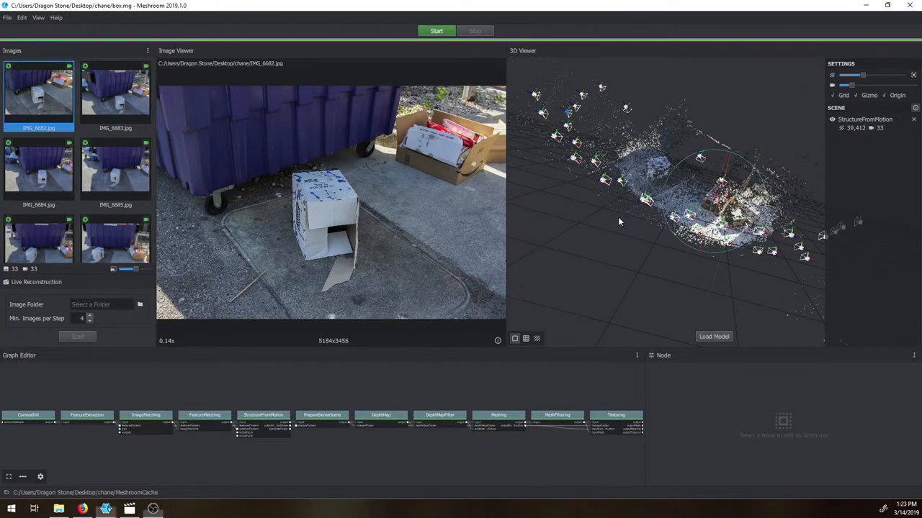
pyautogui.moveTo(648, 180); pyautogui.dragTo(612, 245)
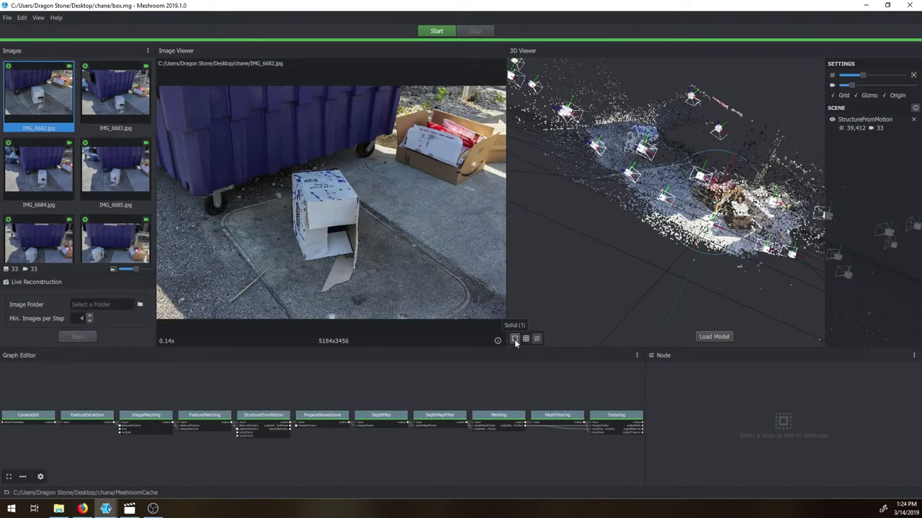
pyautogui.moveTo(799, 141)
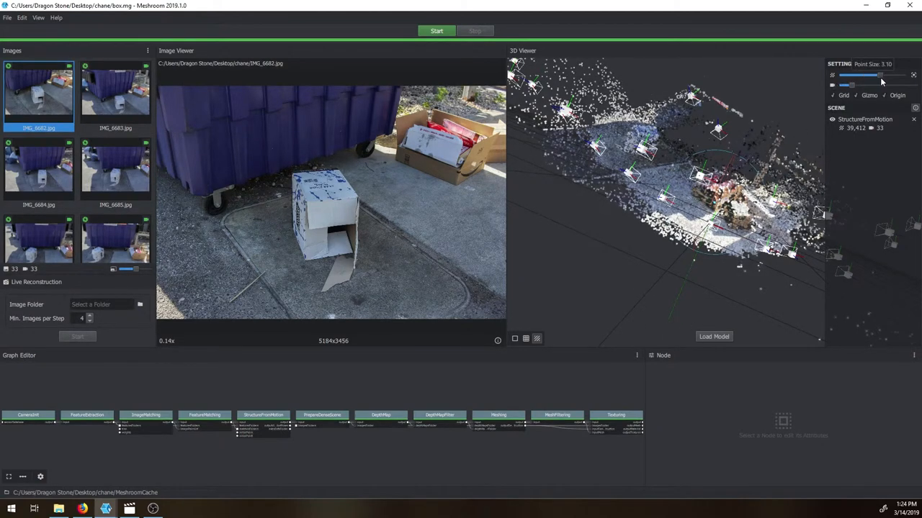
# Step: Adjust the Point Size slider so the cloud points draw smaller
pyautogui.moveTo(881, 75); pyautogui.dragTo(852, 75)
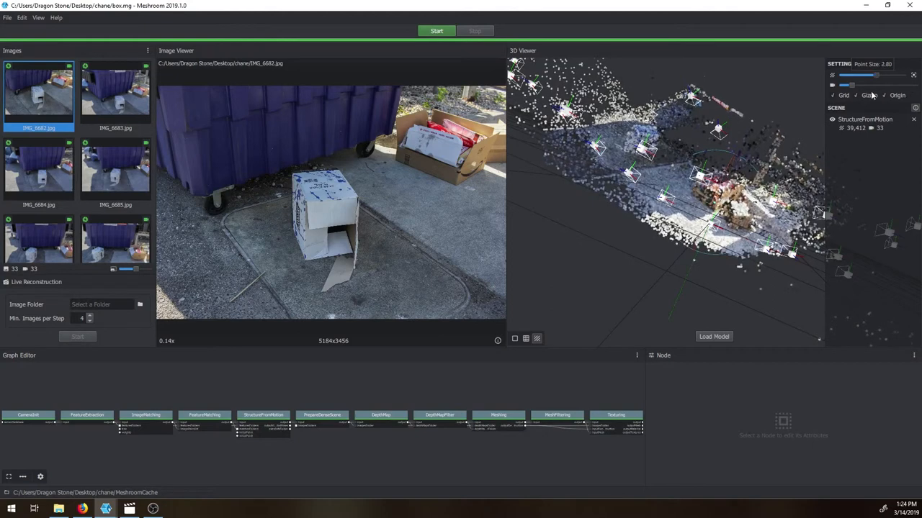
pyautogui.moveTo(875, 75); pyautogui.dragTo(852, 74)
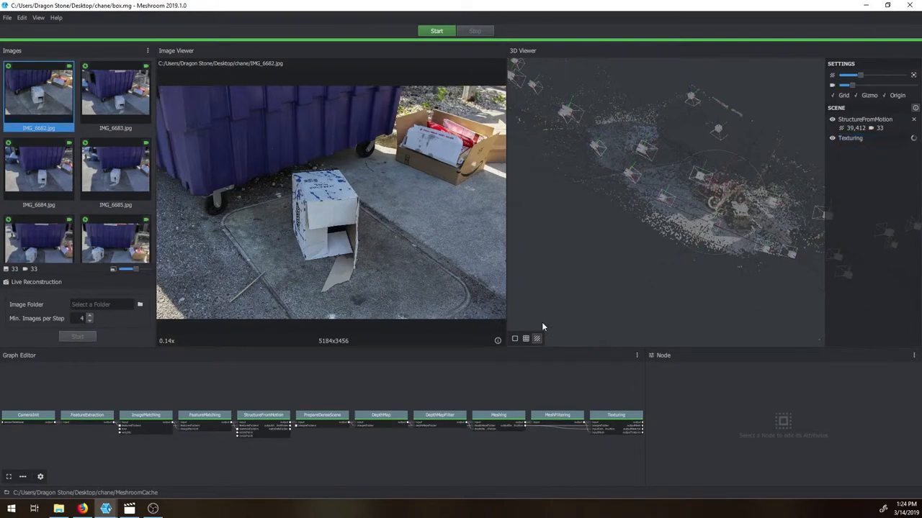
pyautogui.moveTo(546, 298)
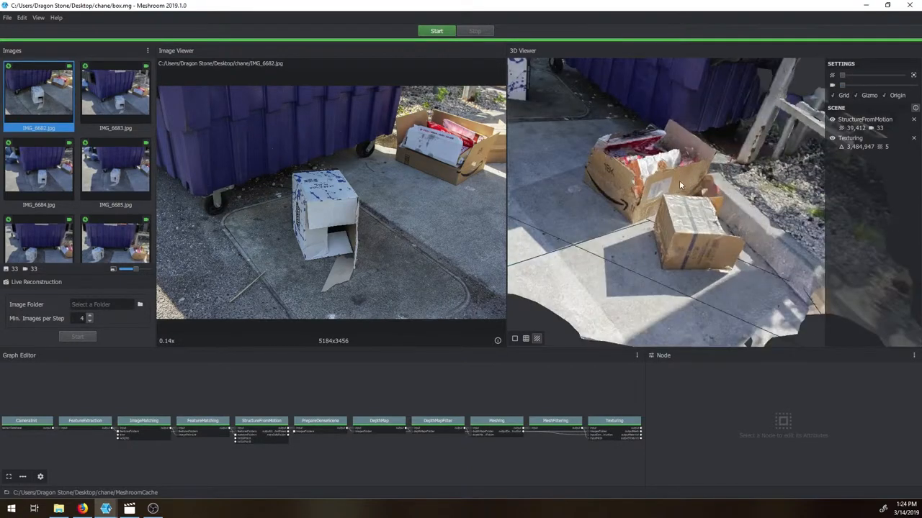
# Step: Orbit the whole textured dumpster scene, then render the mesh without its photo texture
pyautogui.moveTo(680, 186); pyautogui.dragTo(664, 182)
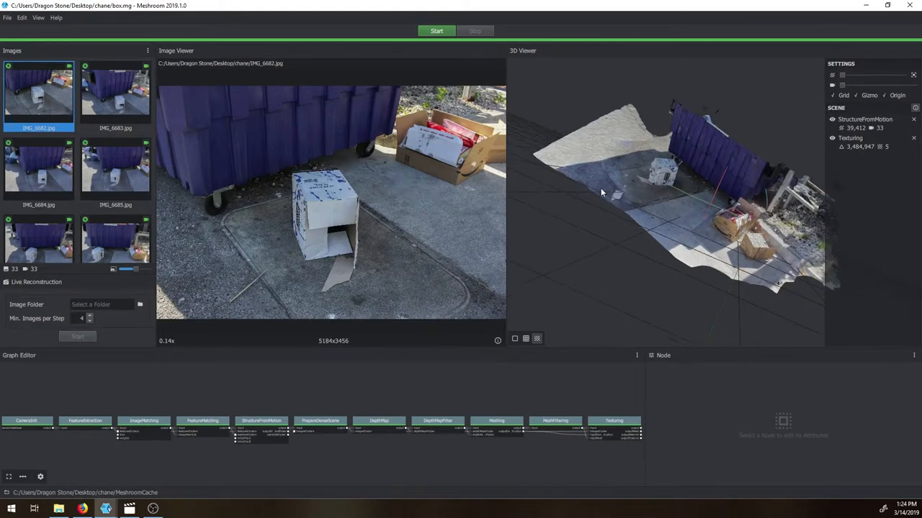
pyautogui.moveTo(602, 193); pyautogui.dragTo(588, 172)
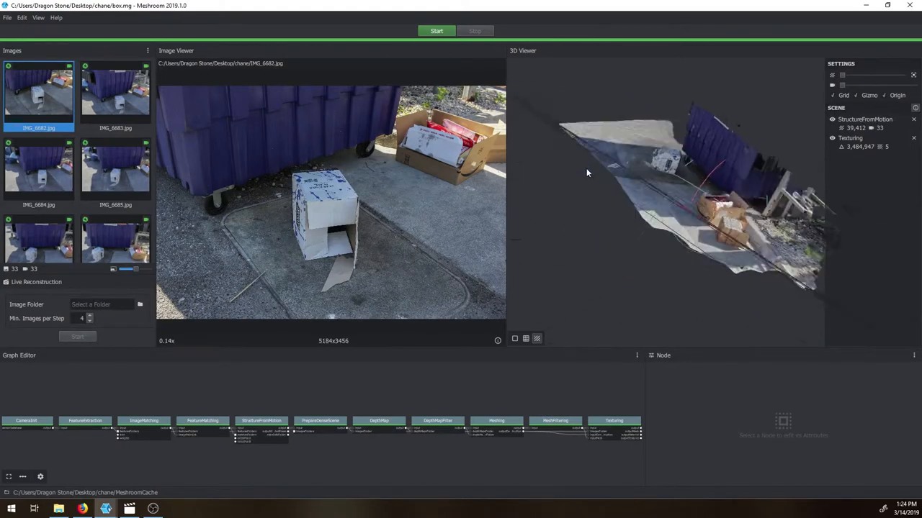
pyautogui.moveTo(588, 173); pyautogui.dragTo(633, 200)
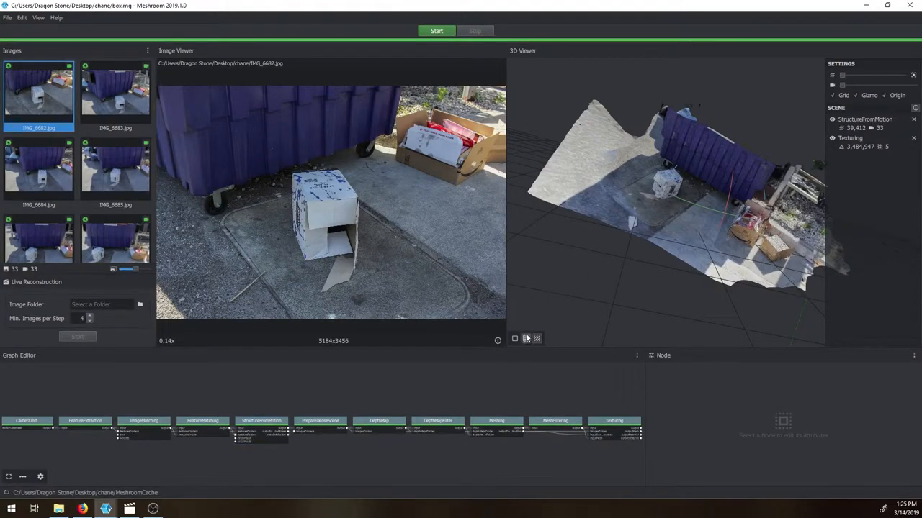
pyautogui.click(526, 338)
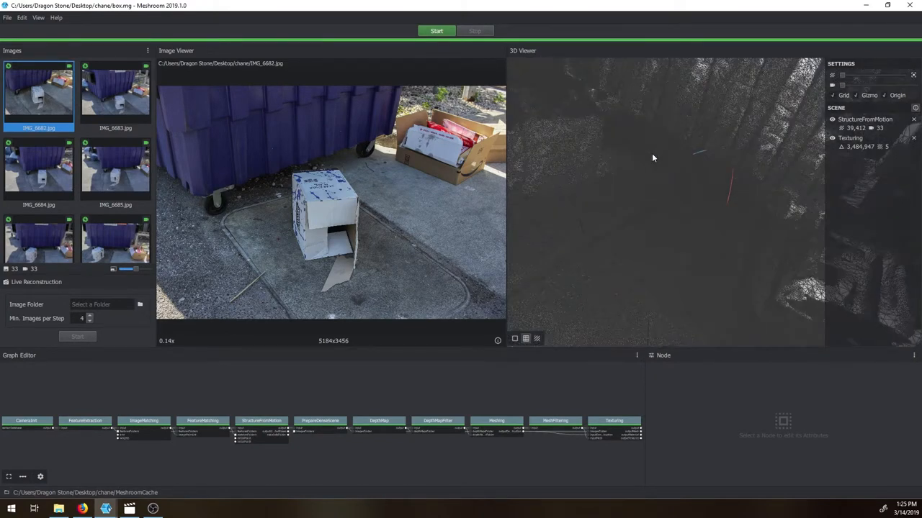
# Step: Show the mesh as solid grey geometry and orbit close around the boxes and wall
pyautogui.click(514, 340)
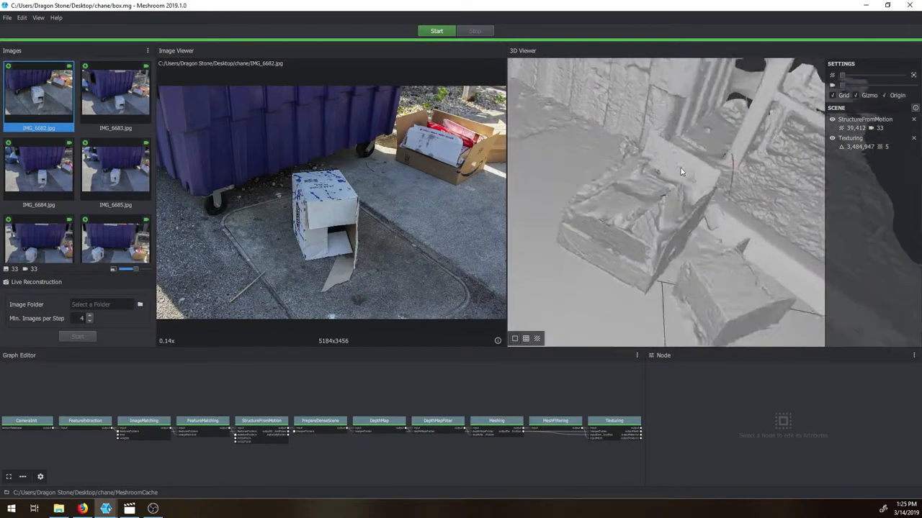
pyautogui.moveTo(680, 171); pyautogui.dragTo(677, 199)
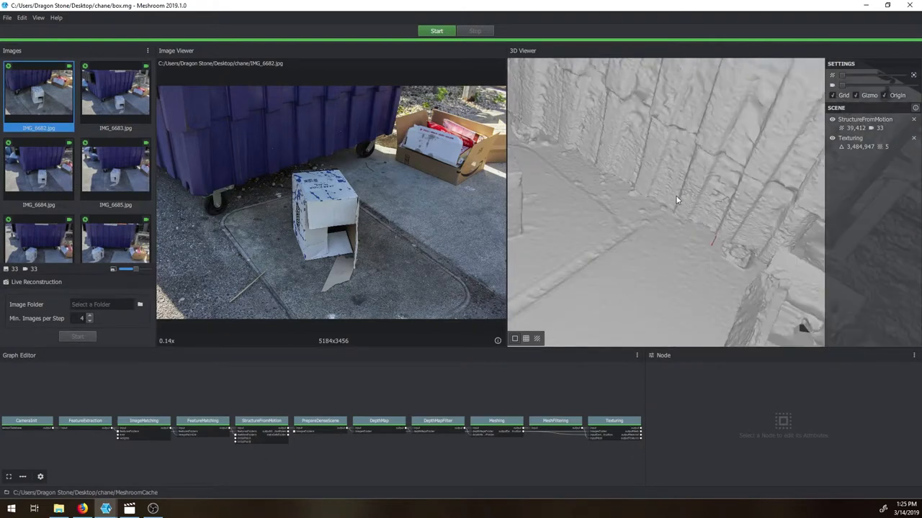
pyautogui.moveTo(677, 199); pyautogui.dragTo(625, 216)
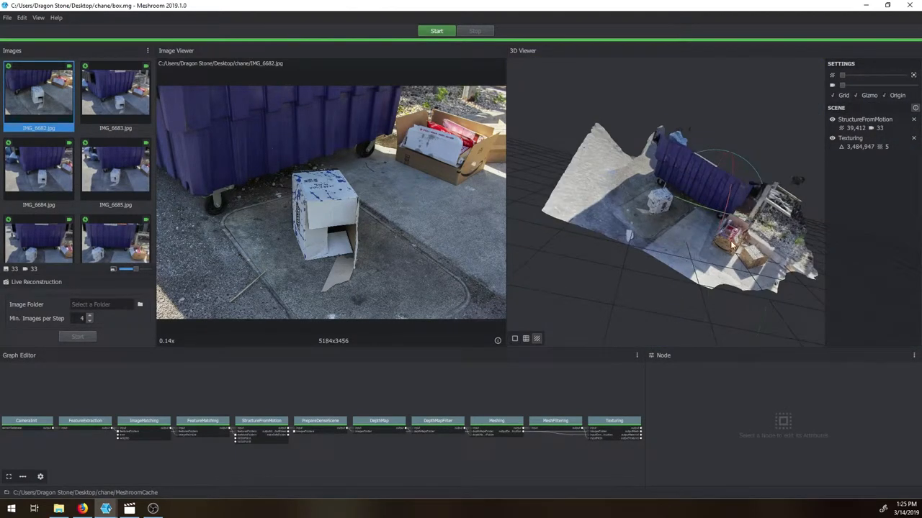
pyautogui.moveTo(731, 245); pyautogui.dragTo(636, 200)
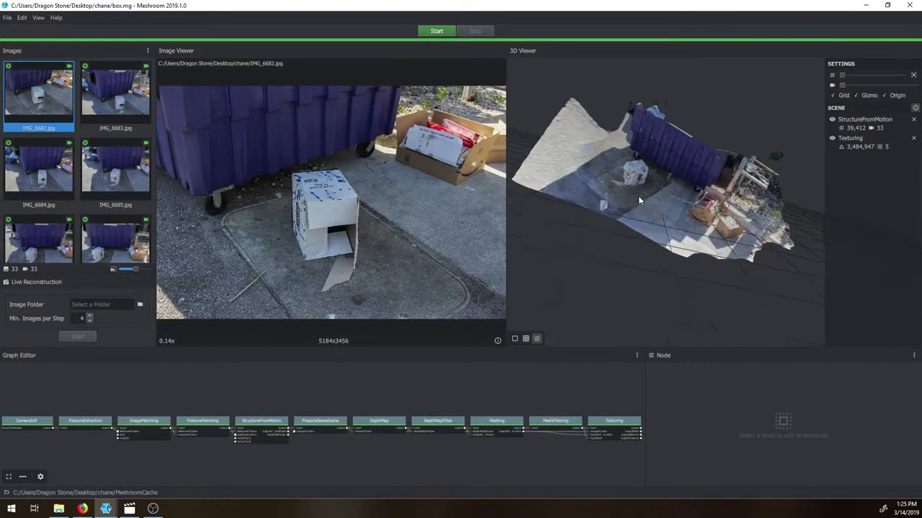
pyautogui.moveTo(637, 200); pyautogui.dragTo(597, 144)
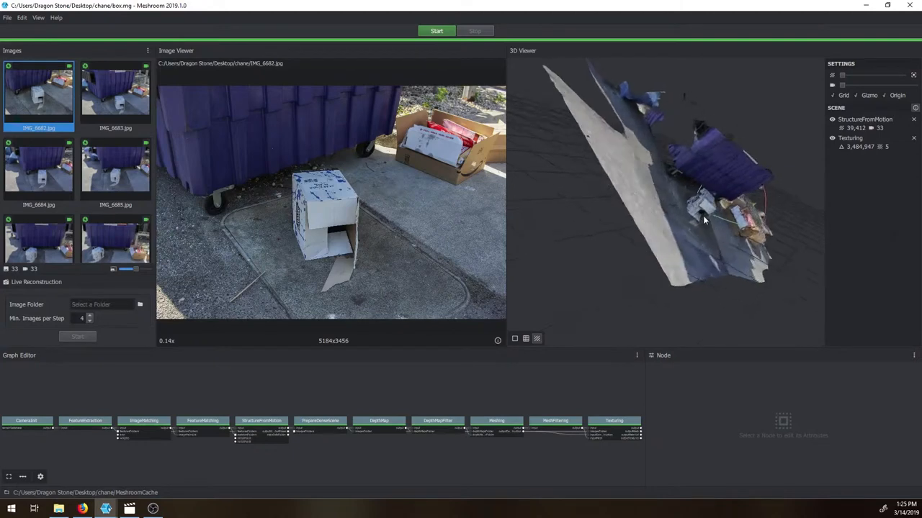
pyautogui.moveTo(706, 219); pyautogui.dragTo(733, 244)
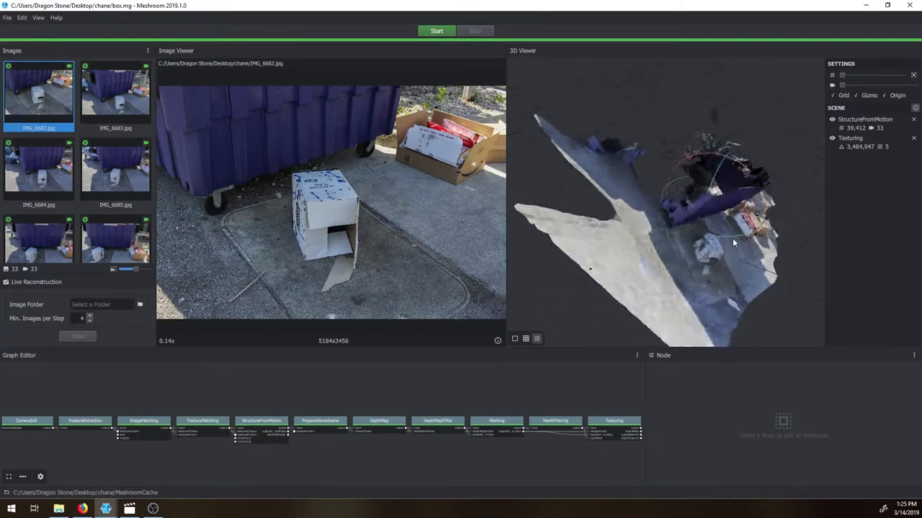
pyautogui.moveTo(733, 242); pyautogui.dragTo(611, 198)
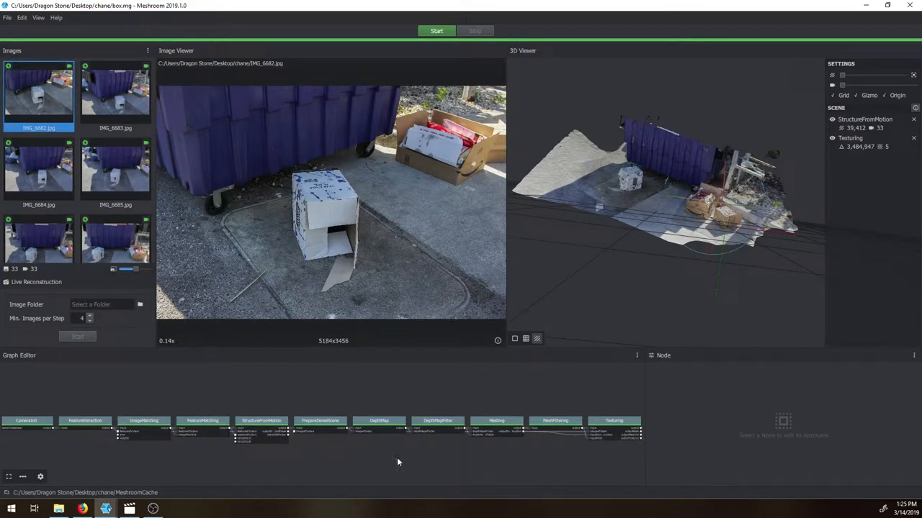
pyautogui.moveTo(435, 474)
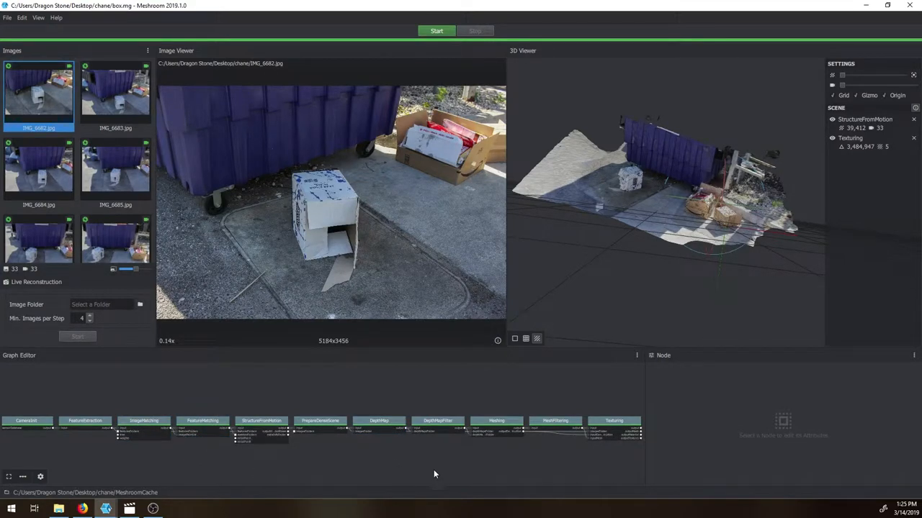
pyautogui.moveTo(189, 467)
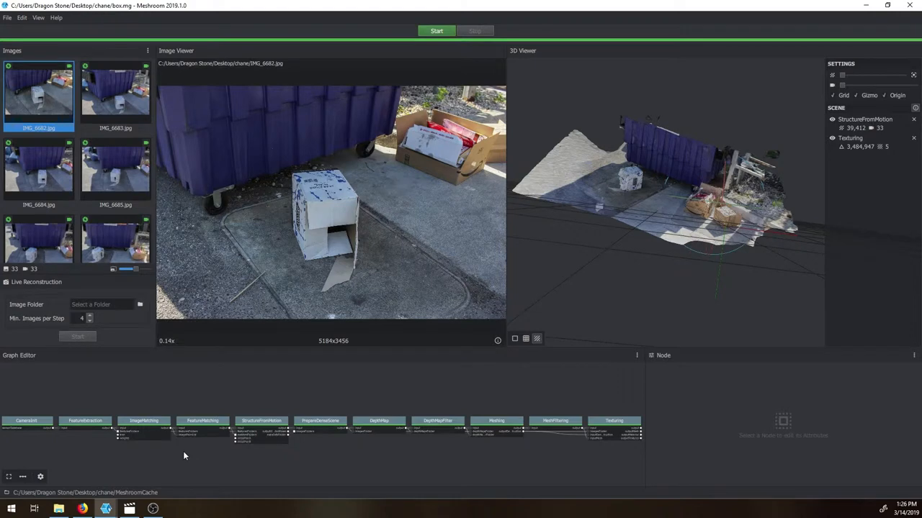
pyautogui.moveTo(414, 409)
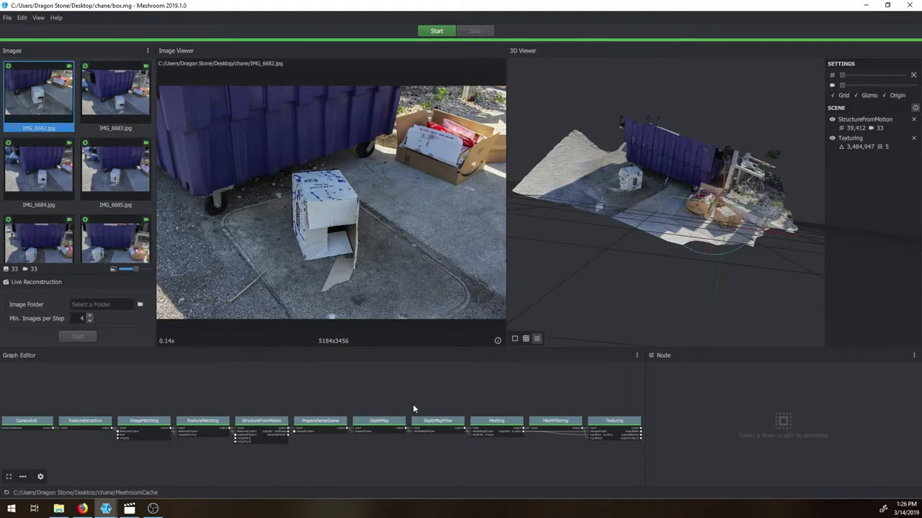
pyautogui.moveTo(521, 366)
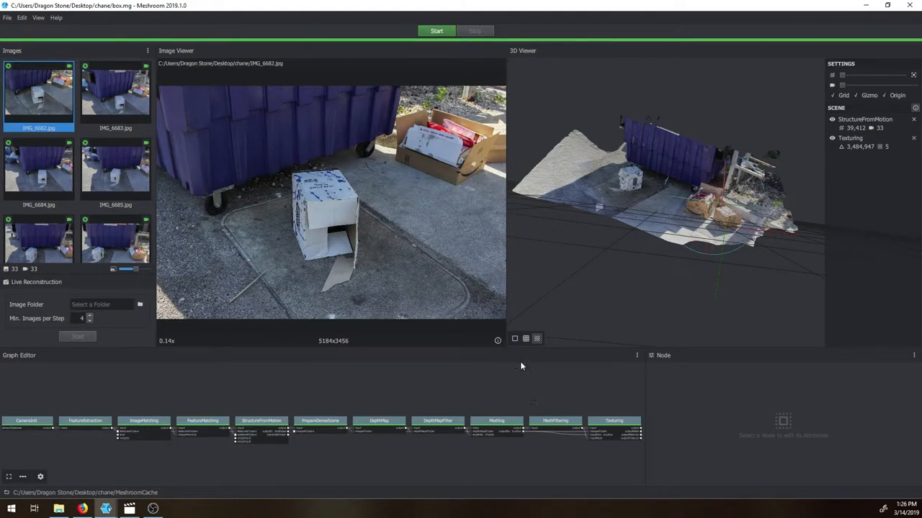
pyautogui.moveTo(547, 375)
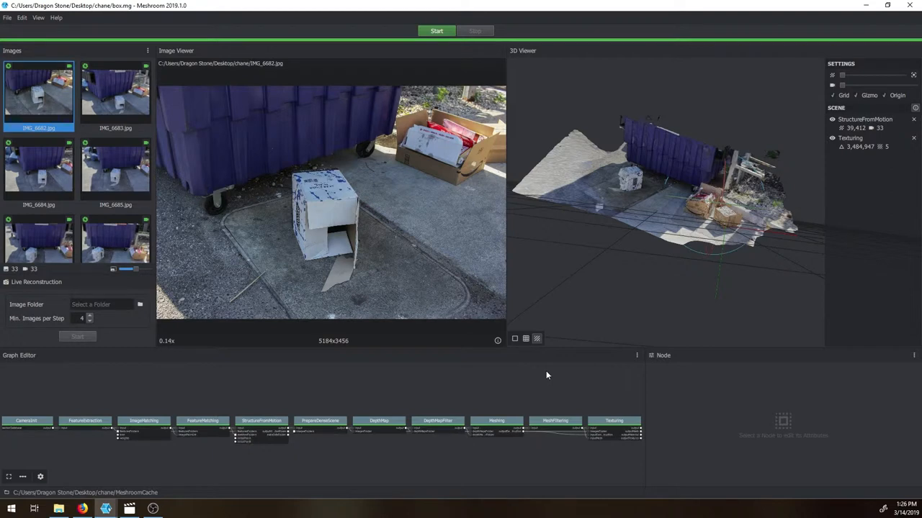
pyautogui.moveTo(351, 282)
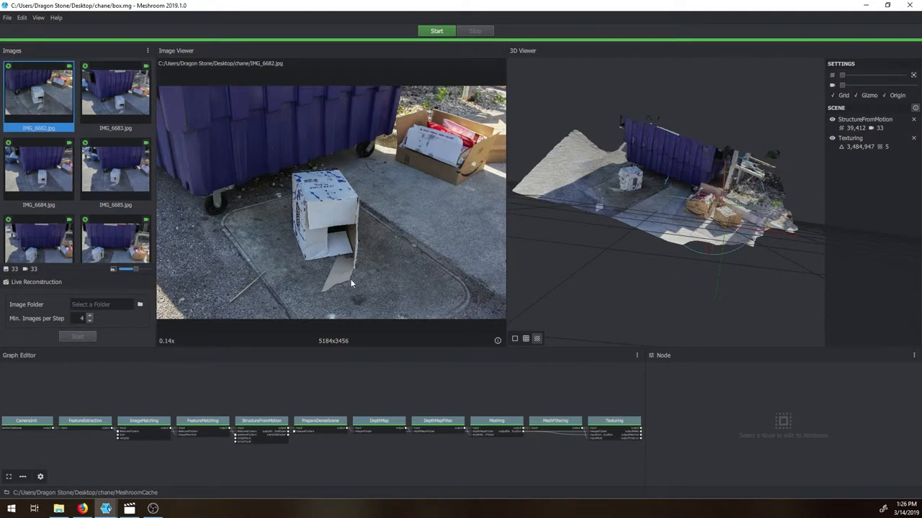
pyautogui.moveTo(272, 396)
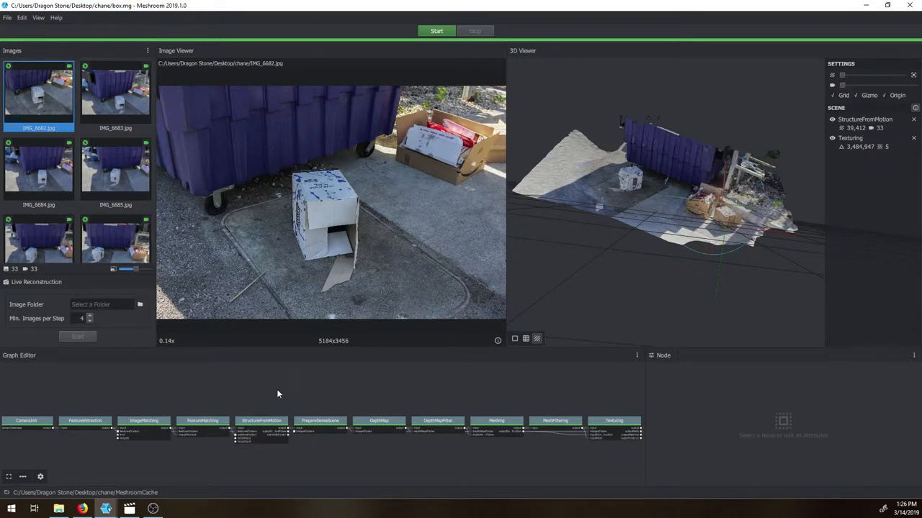
pyautogui.moveTo(286, 350)
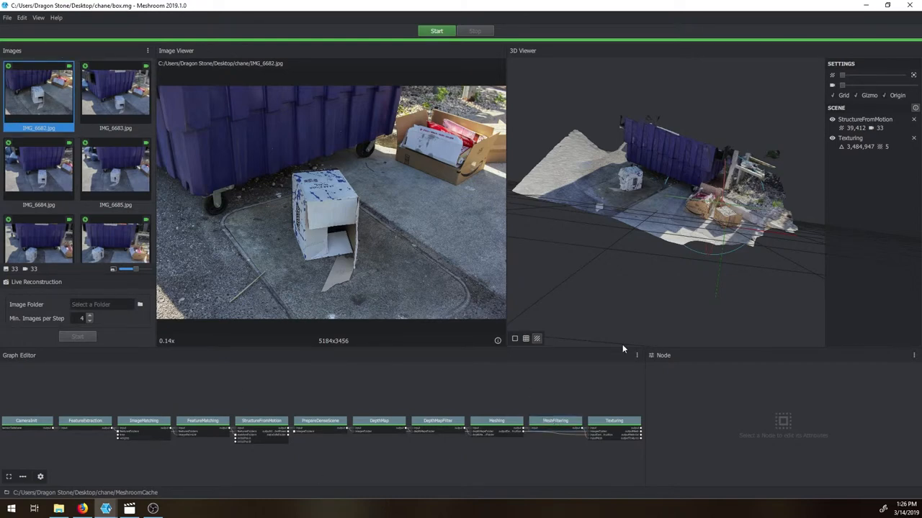
pyautogui.moveTo(300, 382)
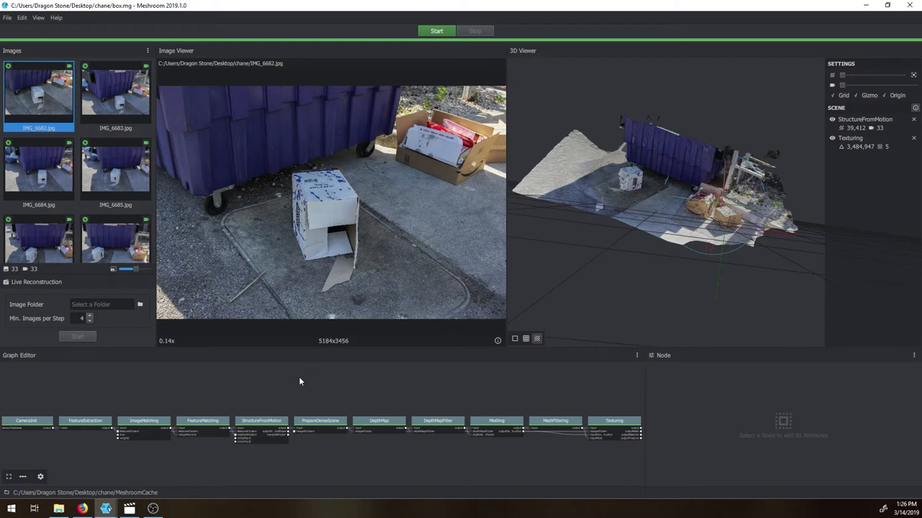